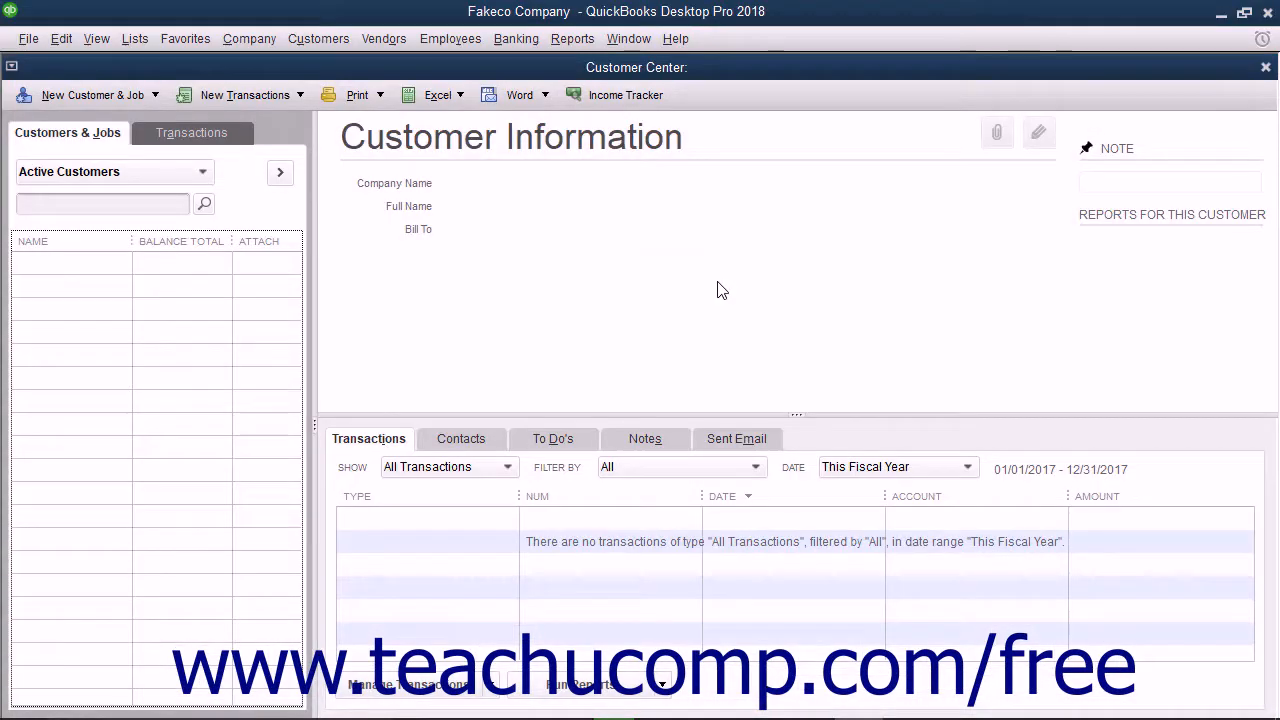
# Step: Bring up Add/Edit Multiple List Entries for Customers from the Lists menu
pyautogui.click(136, 38)
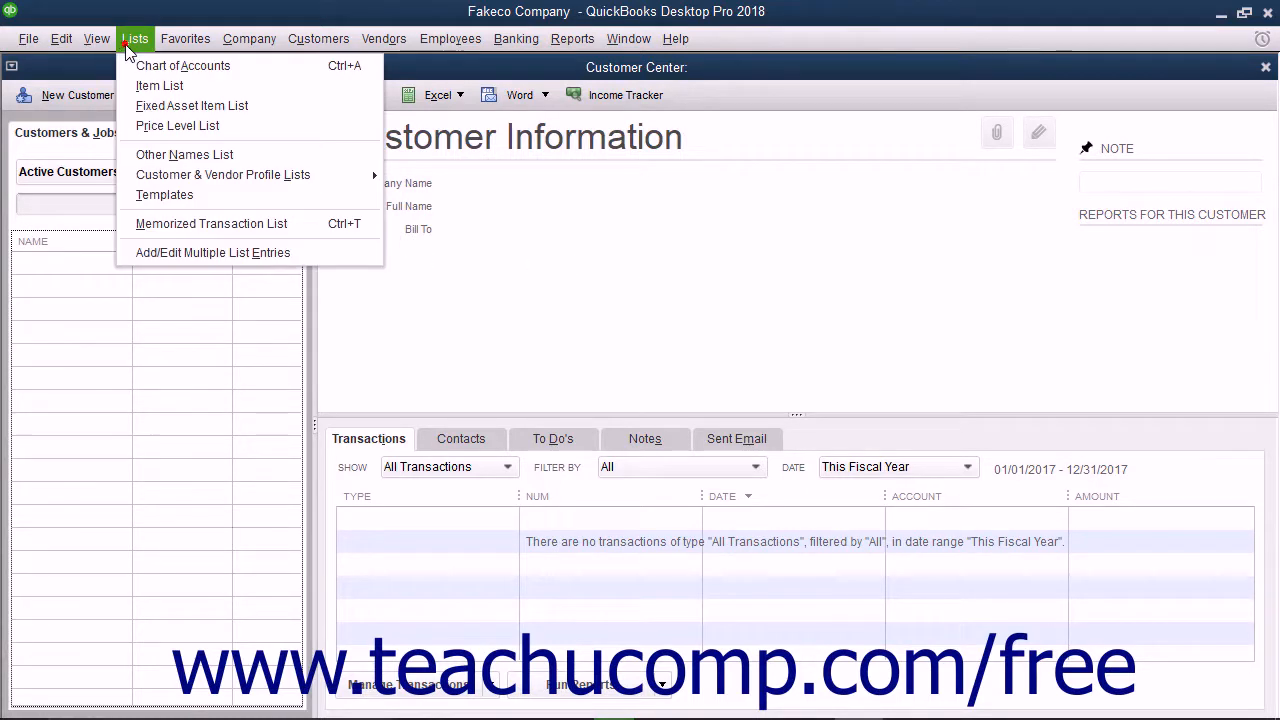
pyautogui.moveTo(212, 252)
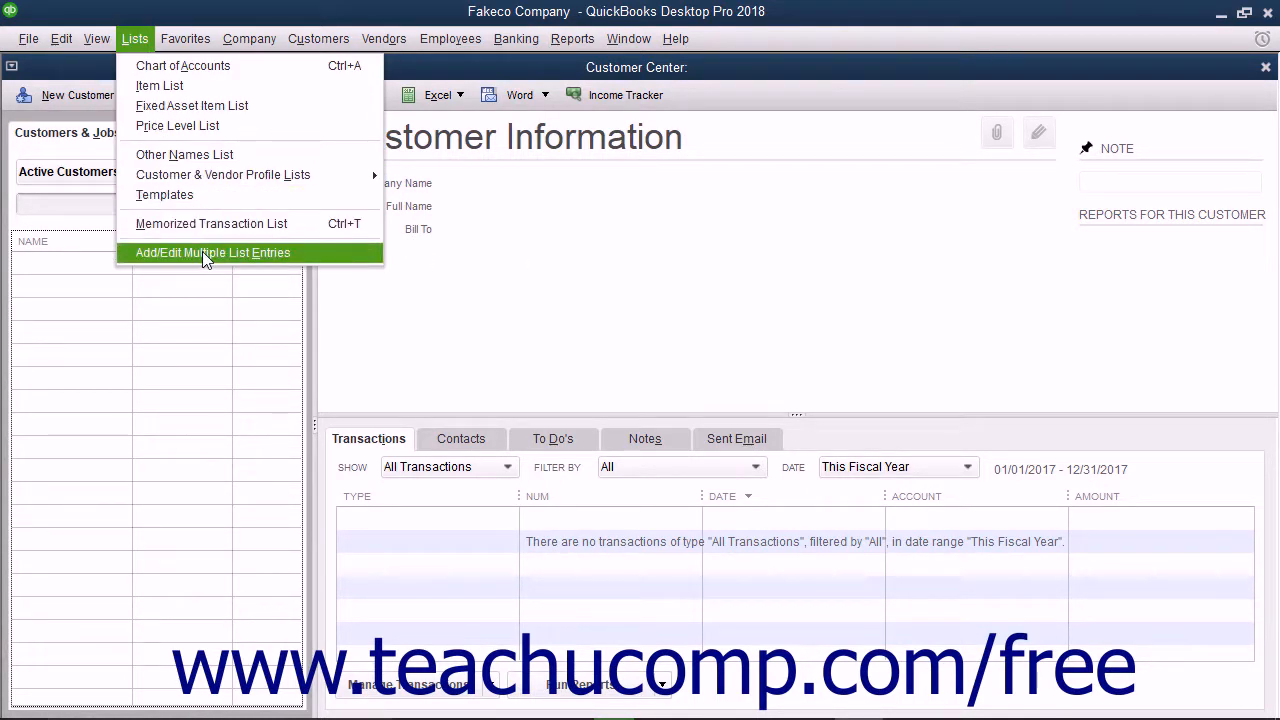
pyautogui.click(212, 252)
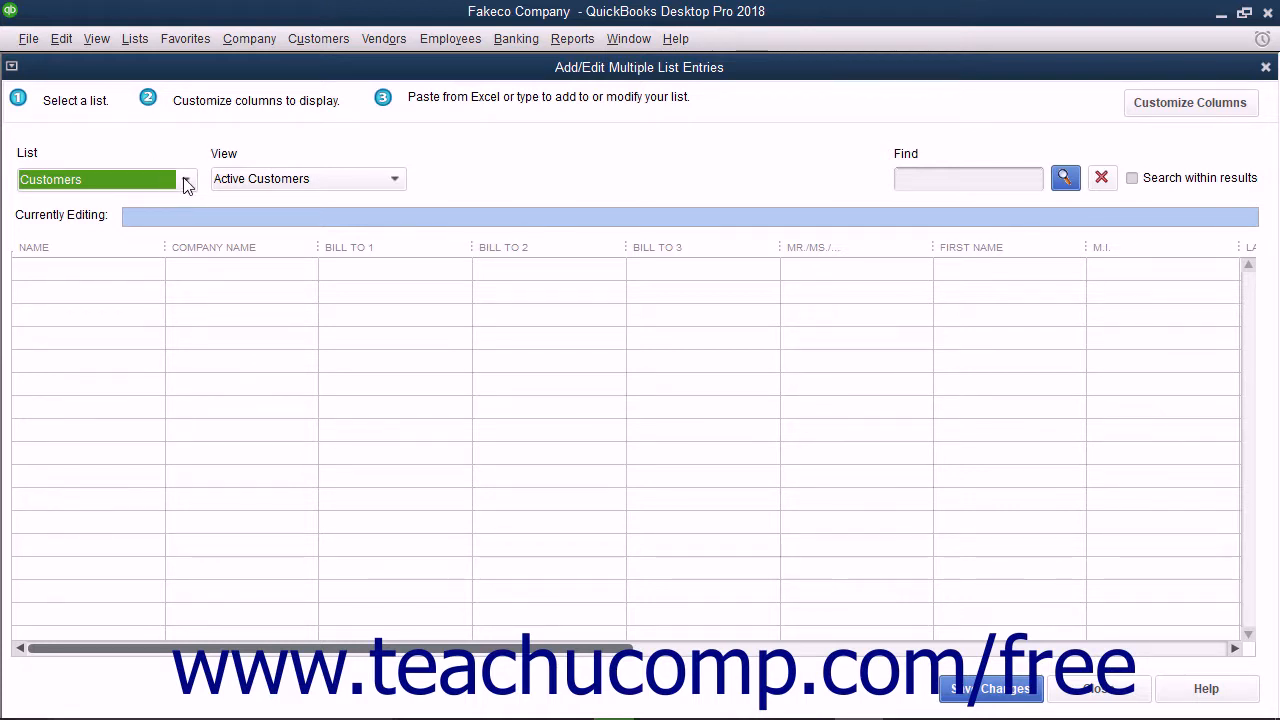
pyautogui.click(186, 180)
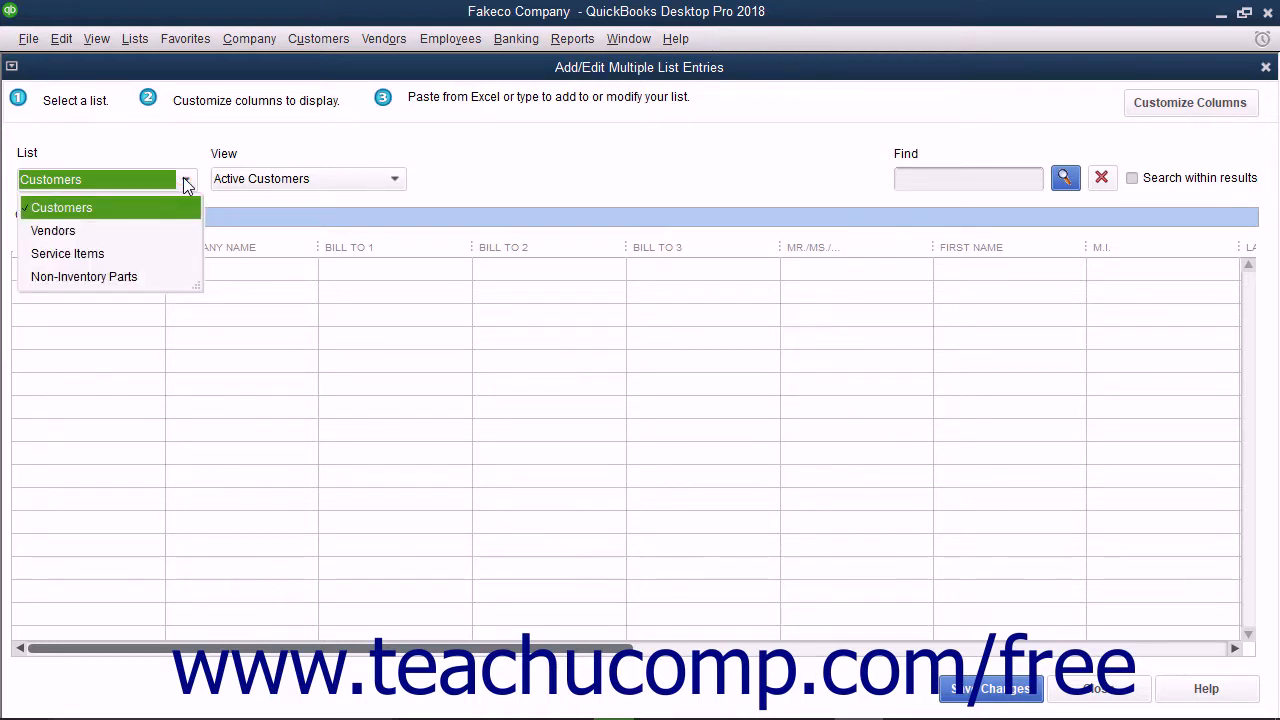
pyautogui.click(60, 206)
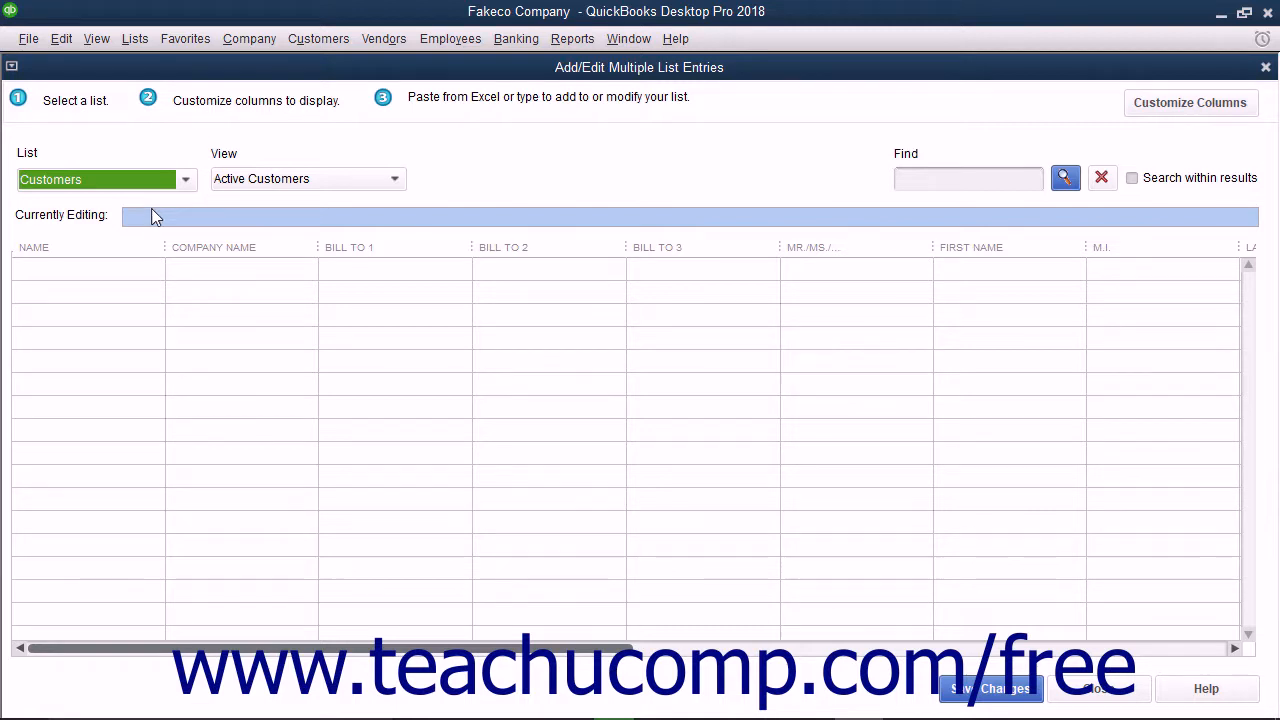
pyautogui.moveTo(156, 336)
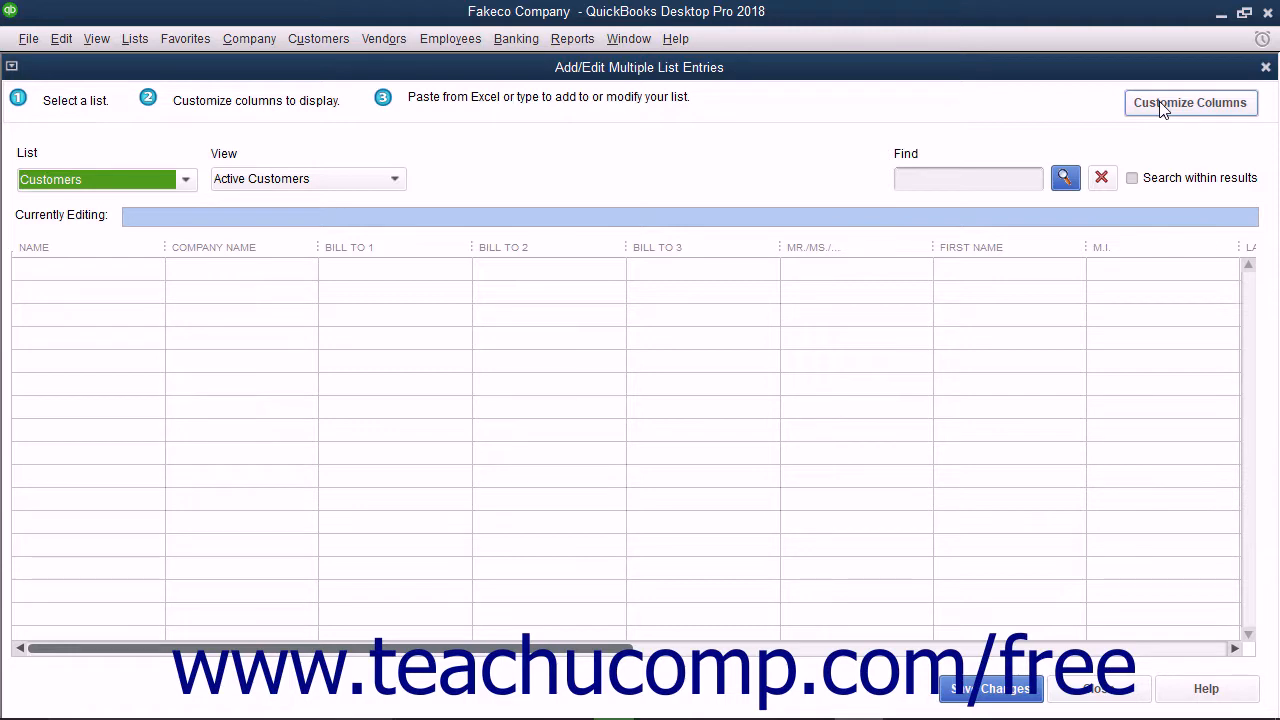
# Step: Move Main Phone up to third in Chosen Columns, right after Company Name, and apply
pyautogui.click(1188, 102)
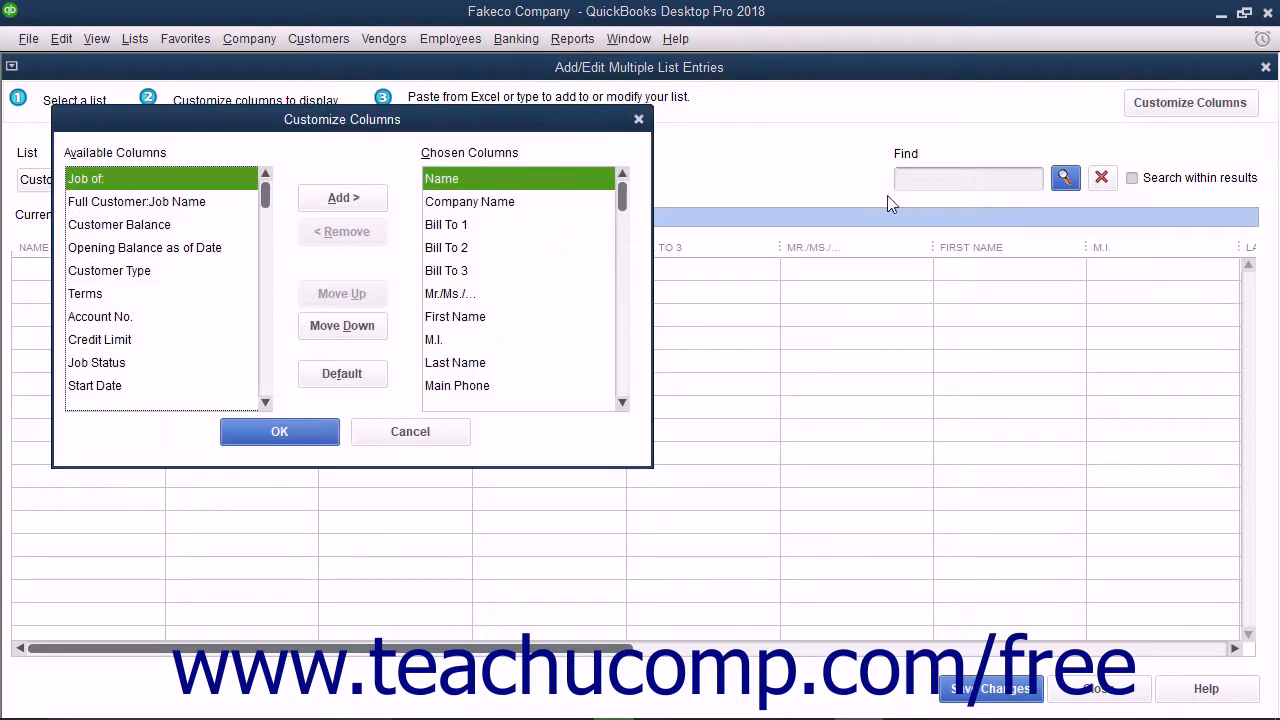
pyautogui.moveTo(640, 244)
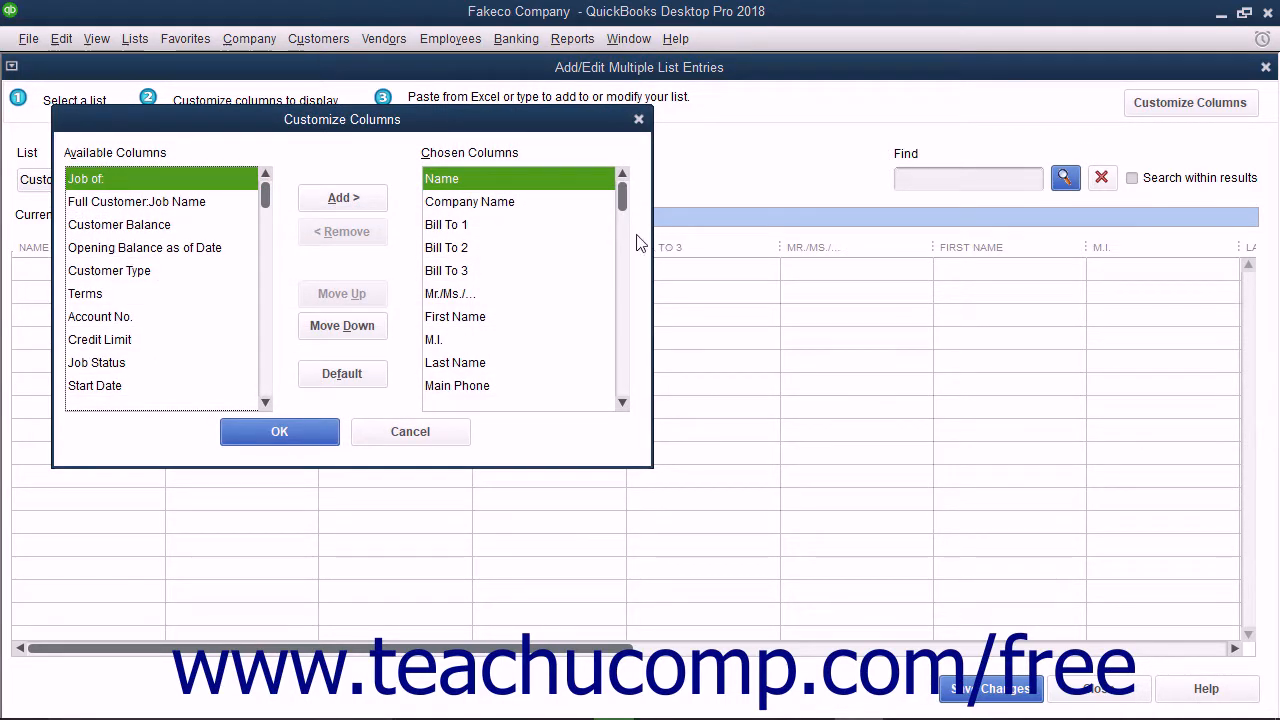
pyautogui.moveTo(168, 234)
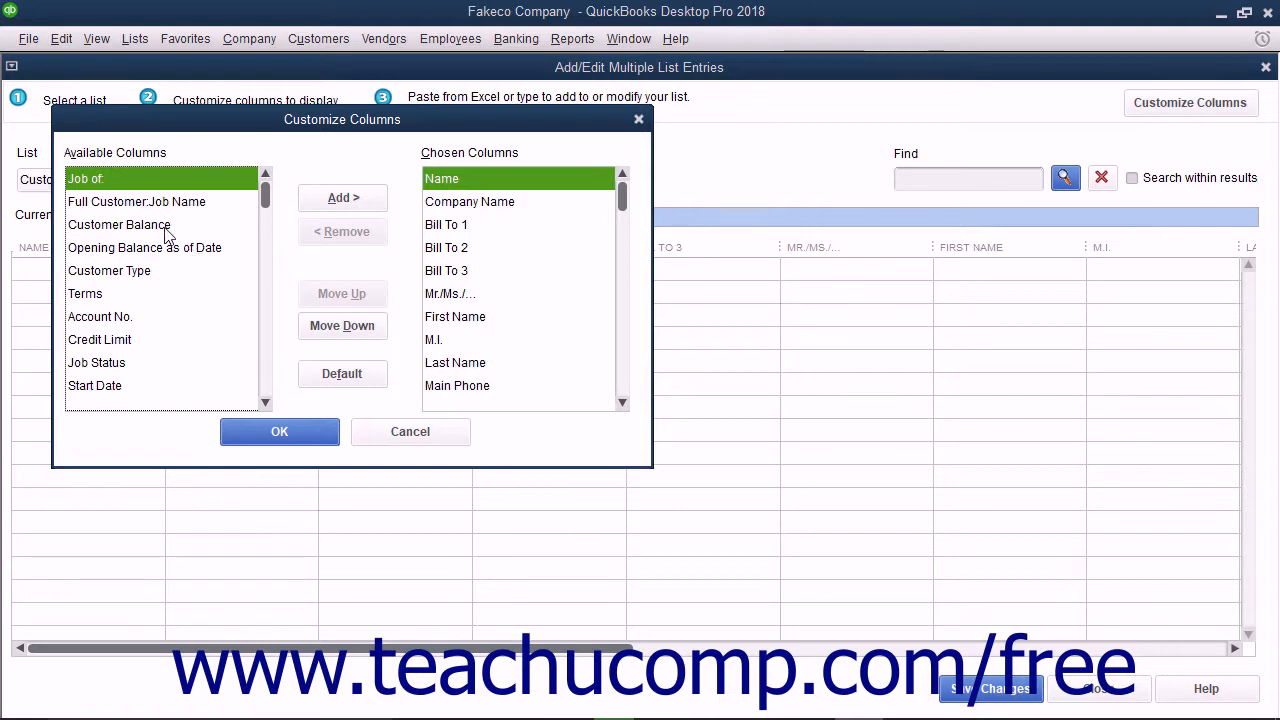
pyautogui.click(120, 224)
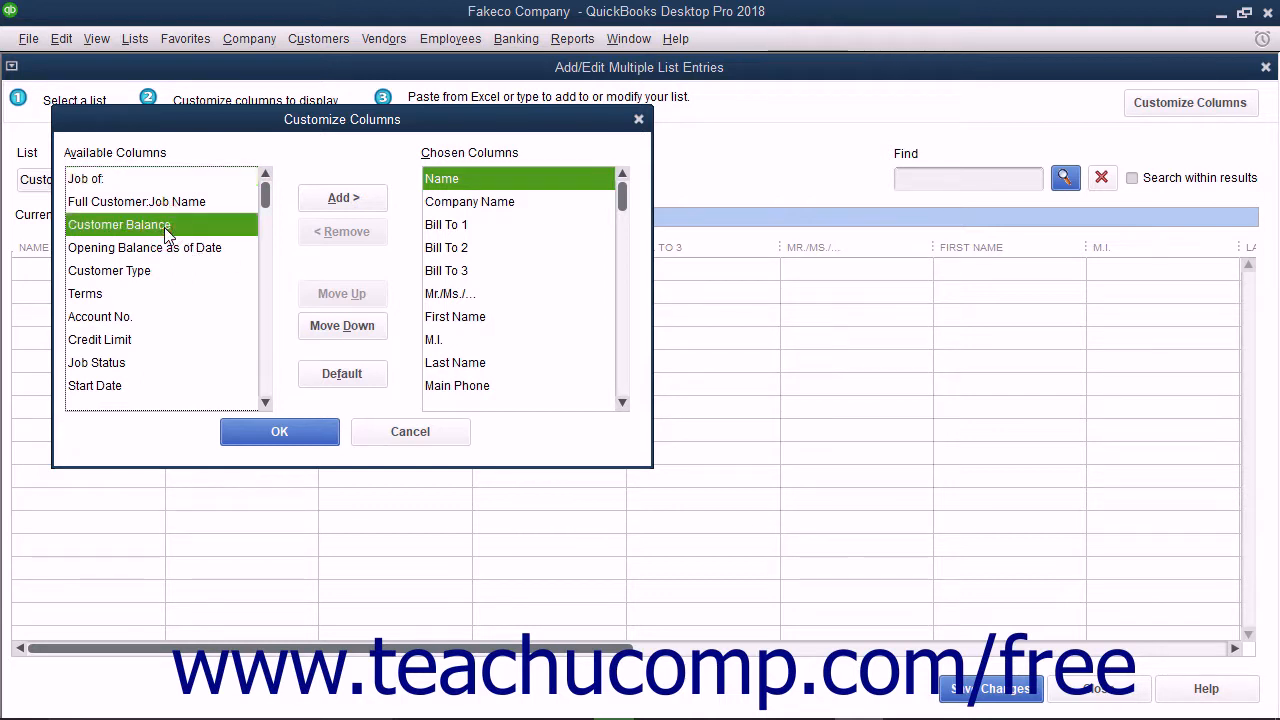
pyautogui.moveTo(342, 198)
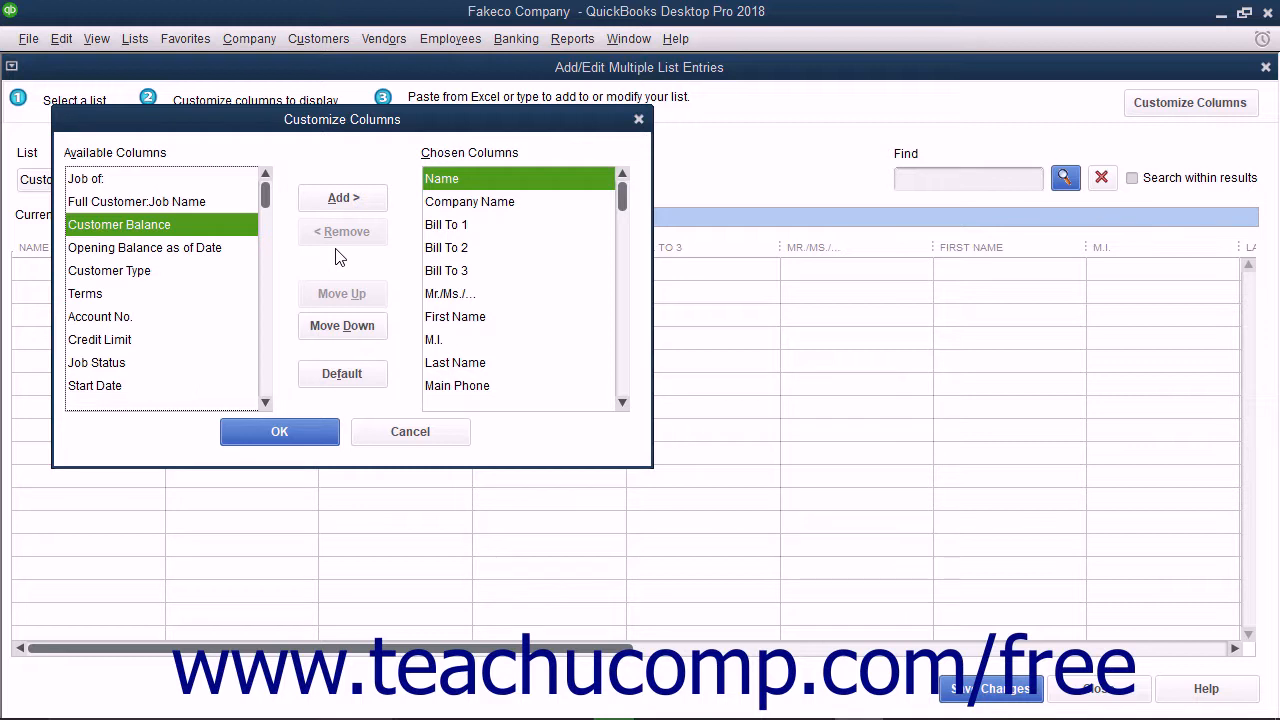
pyautogui.moveTo(472, 340)
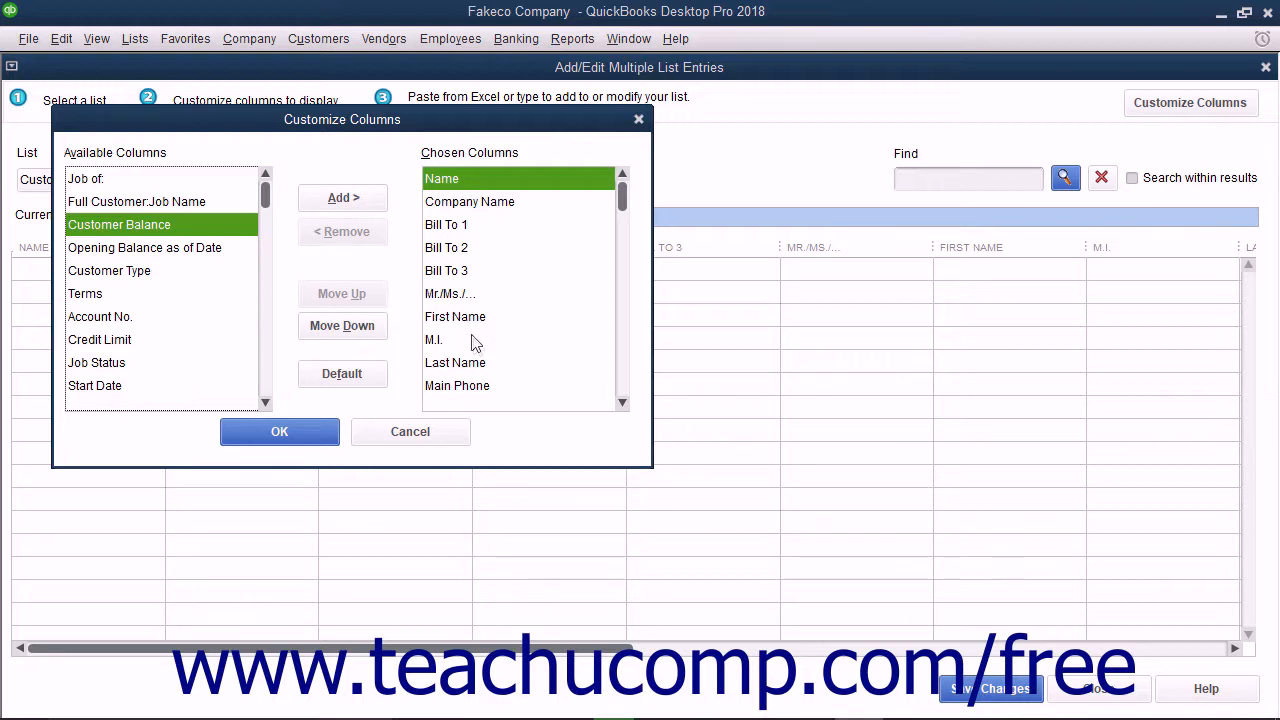
pyautogui.click(456, 384)
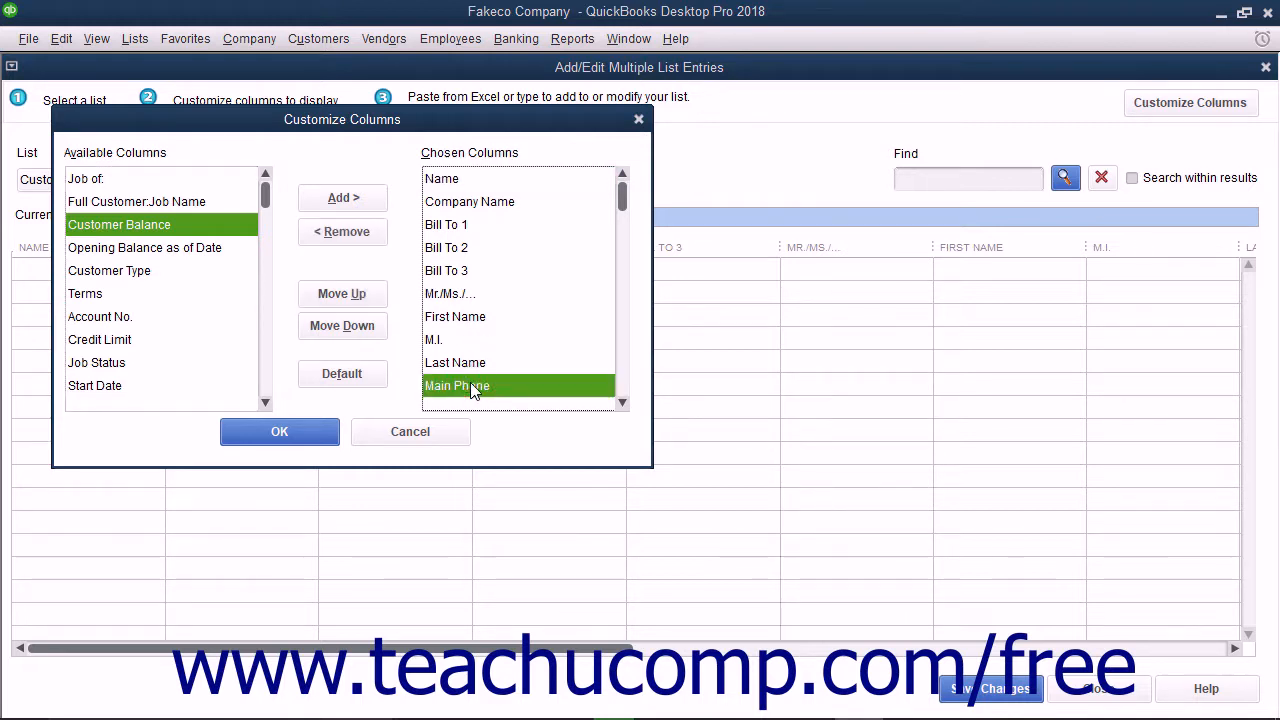
pyautogui.click(342, 292)
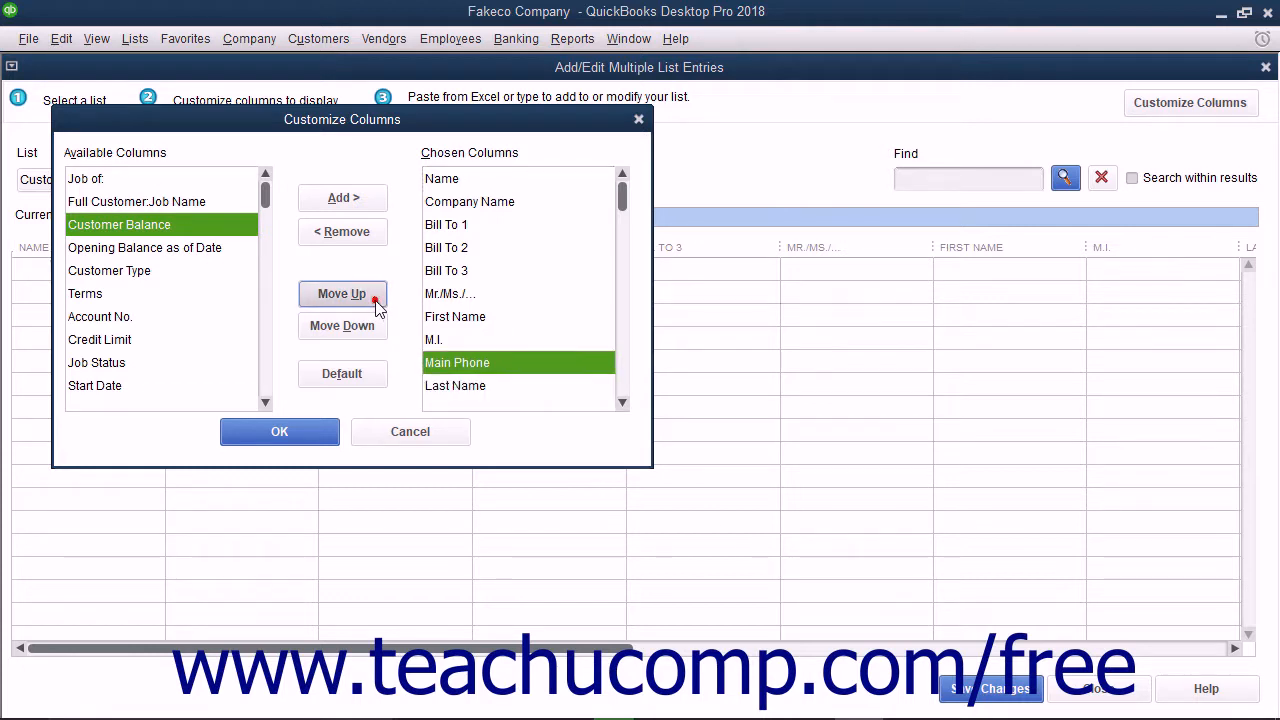
pyautogui.click(342, 292)
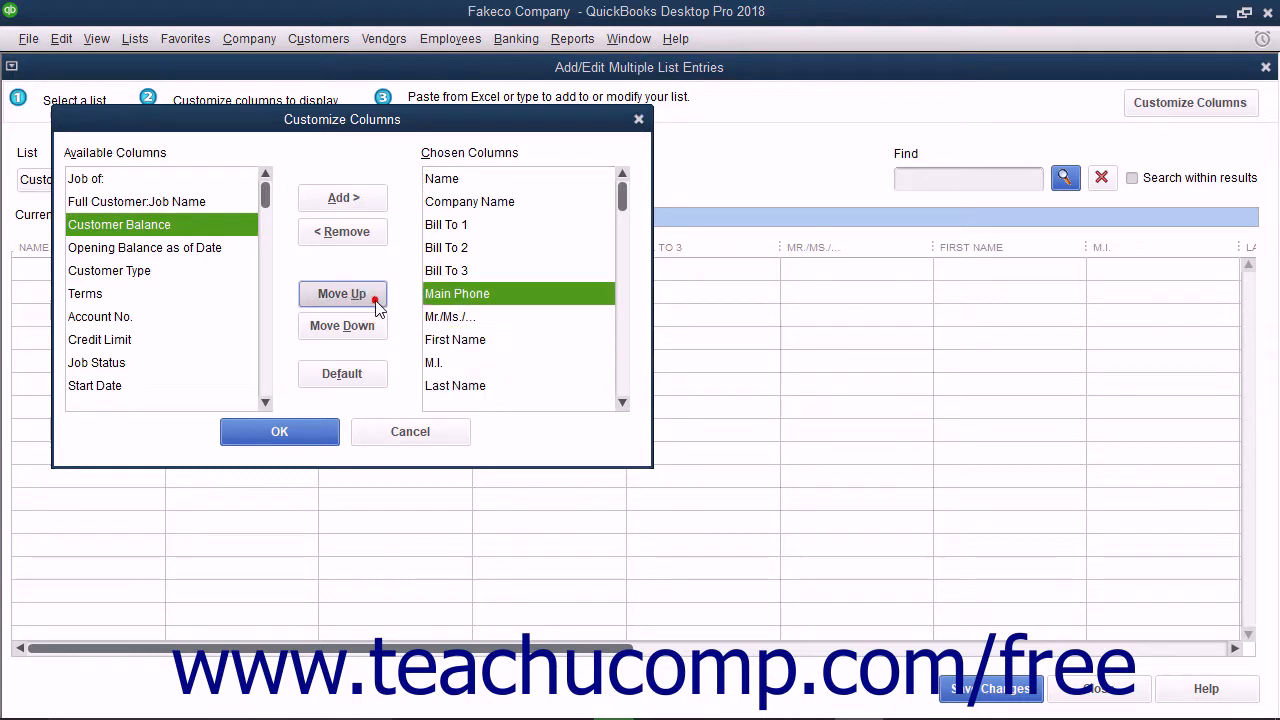
pyautogui.click(342, 292)
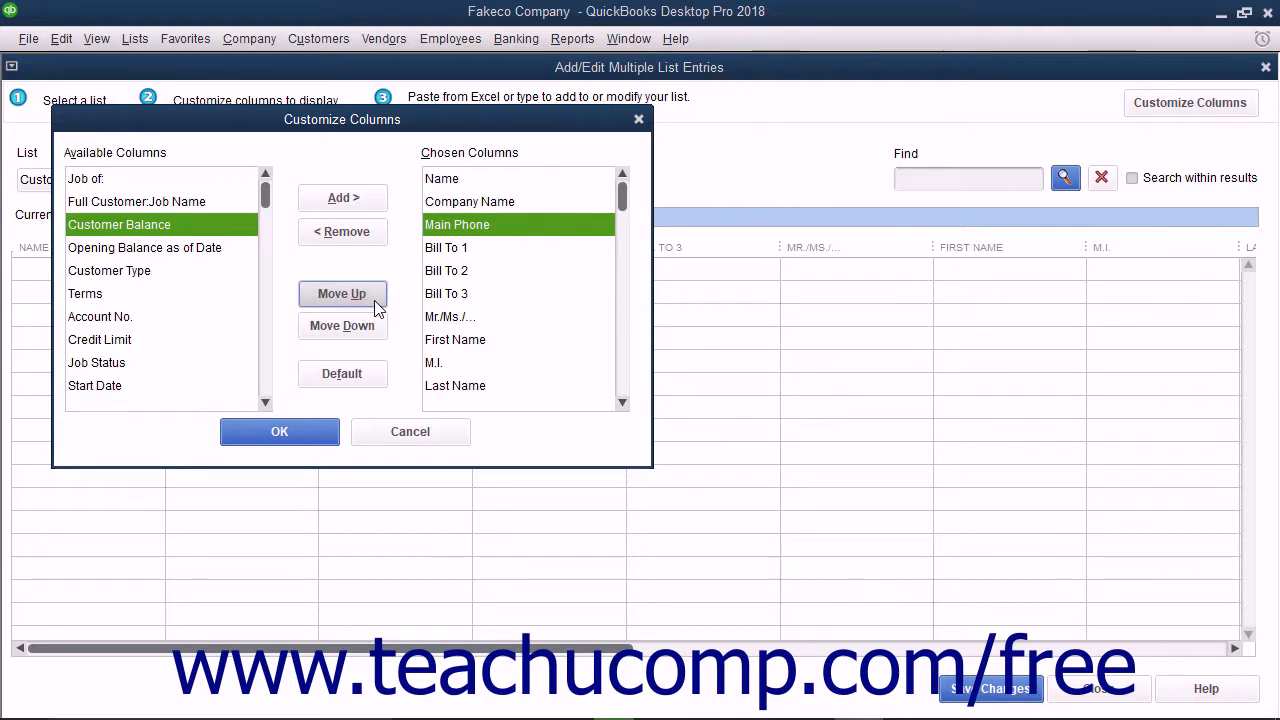
pyautogui.moveTo(456, 330)
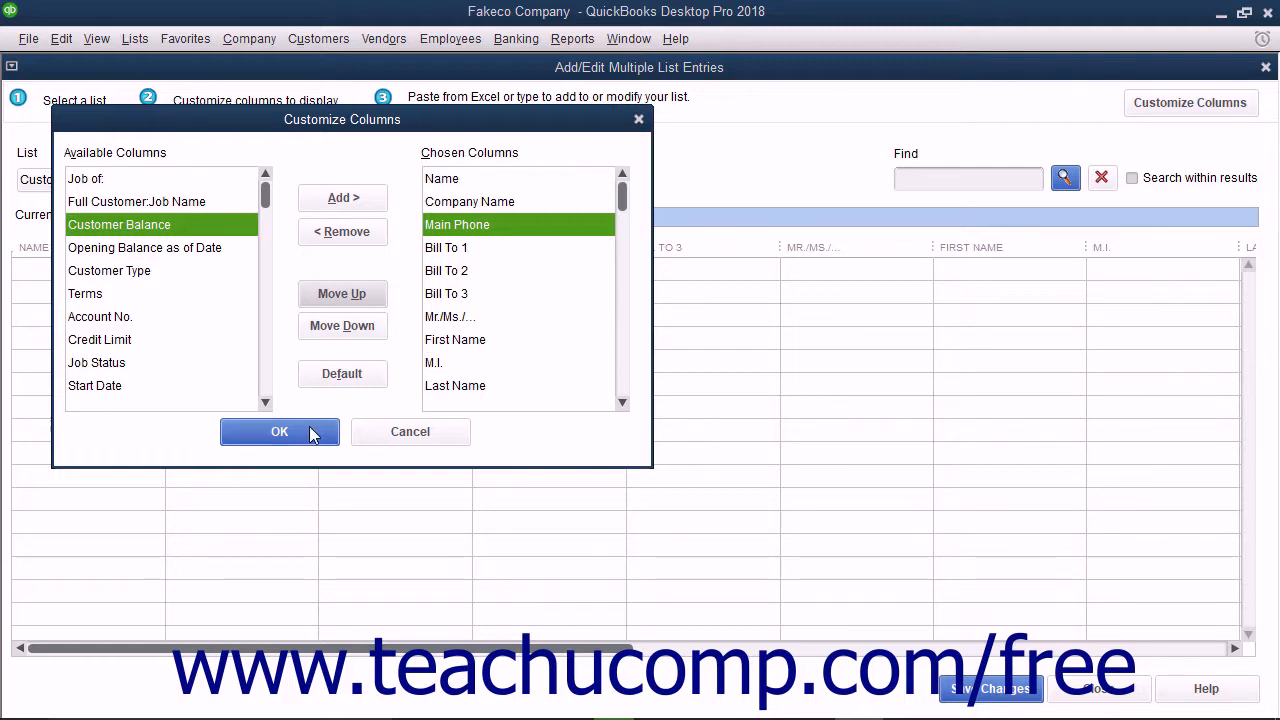
pyautogui.click(280, 432)
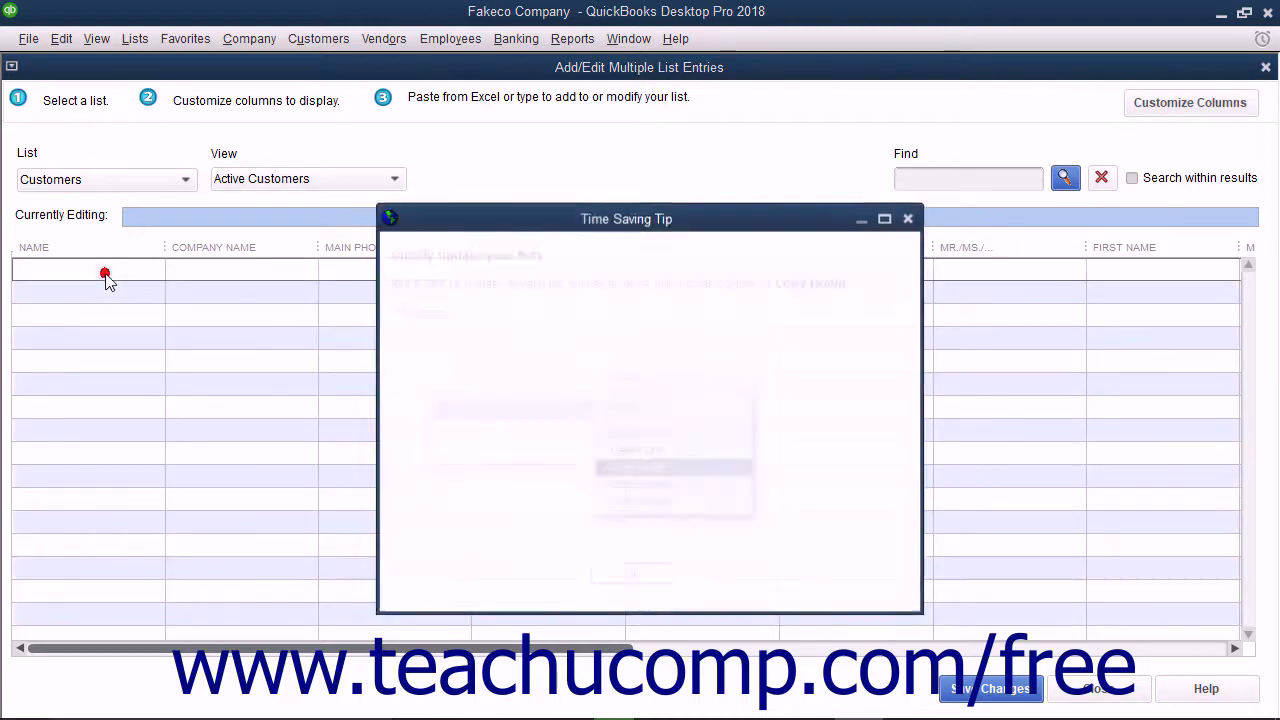
# Step: Dismiss the tip and select the seven customer rows A2:F8 in the Excel worksheet
pyautogui.click(908, 218)
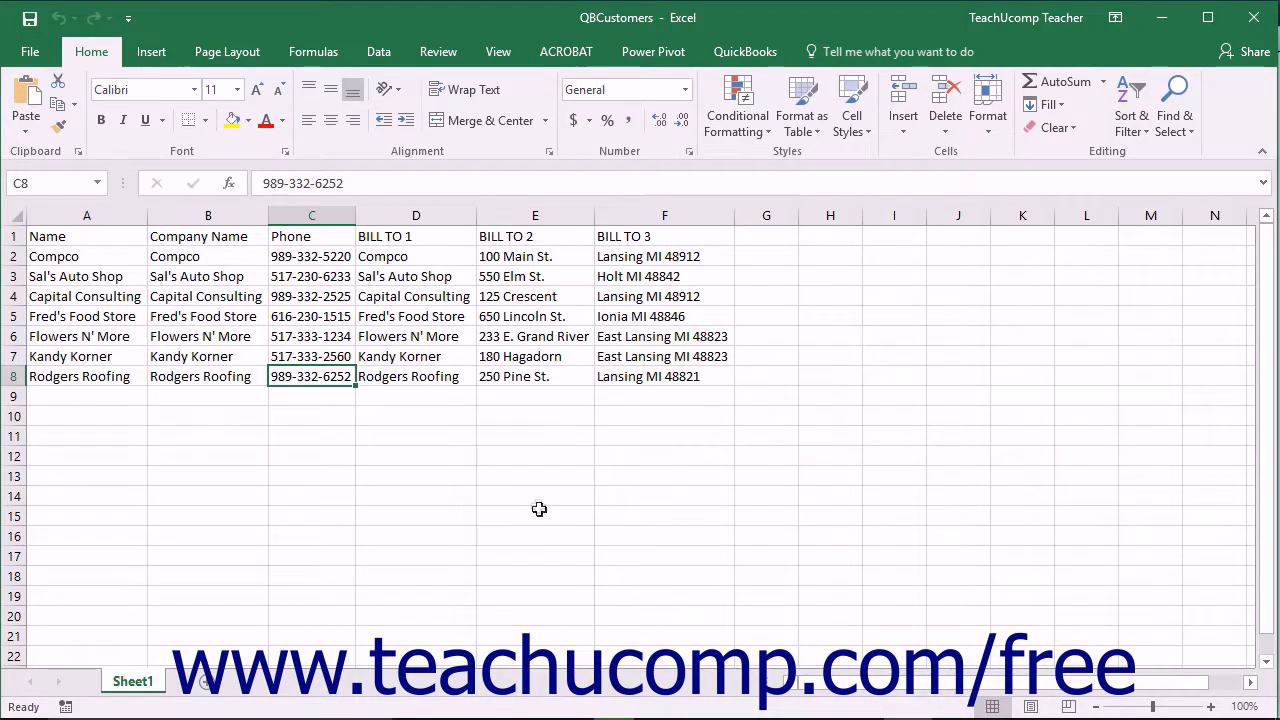
pyautogui.moveTo(54, 256); pyautogui.dragTo(534, 356)
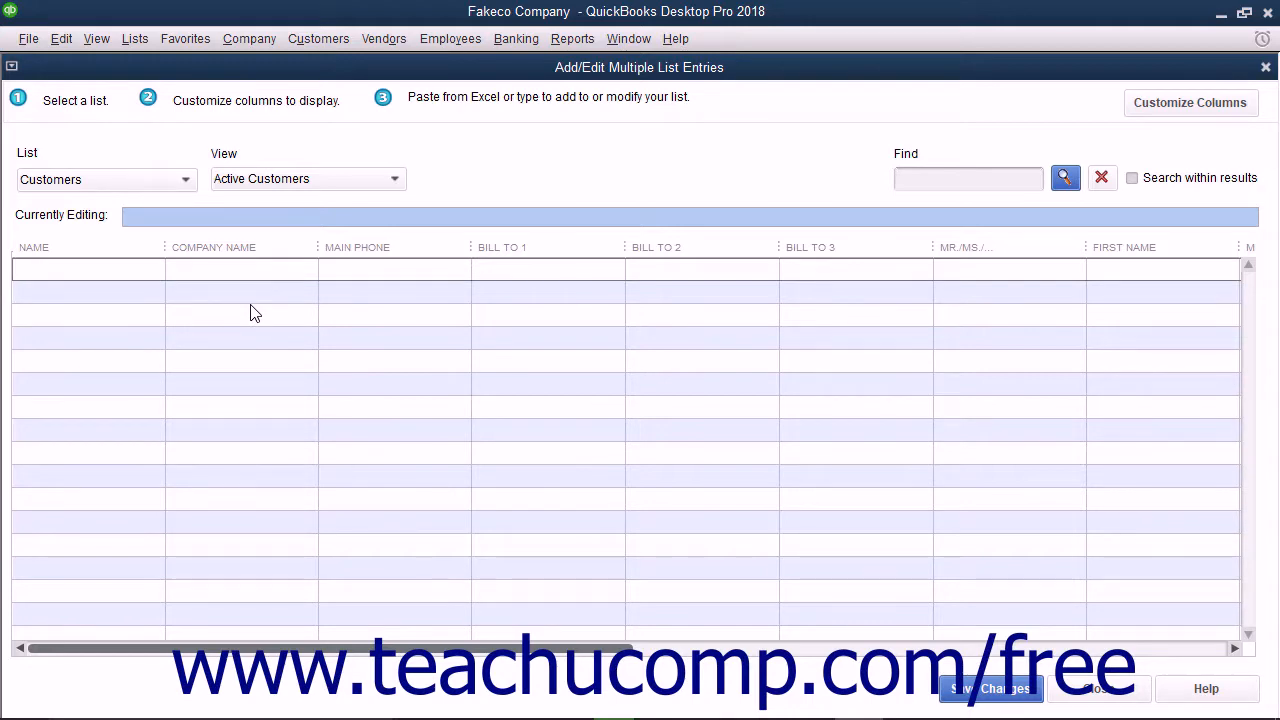
# Step: Paste the seven customers, Compco to Rodgers Roofing, into the grid and save them
pyautogui.rightClick(250, 300)
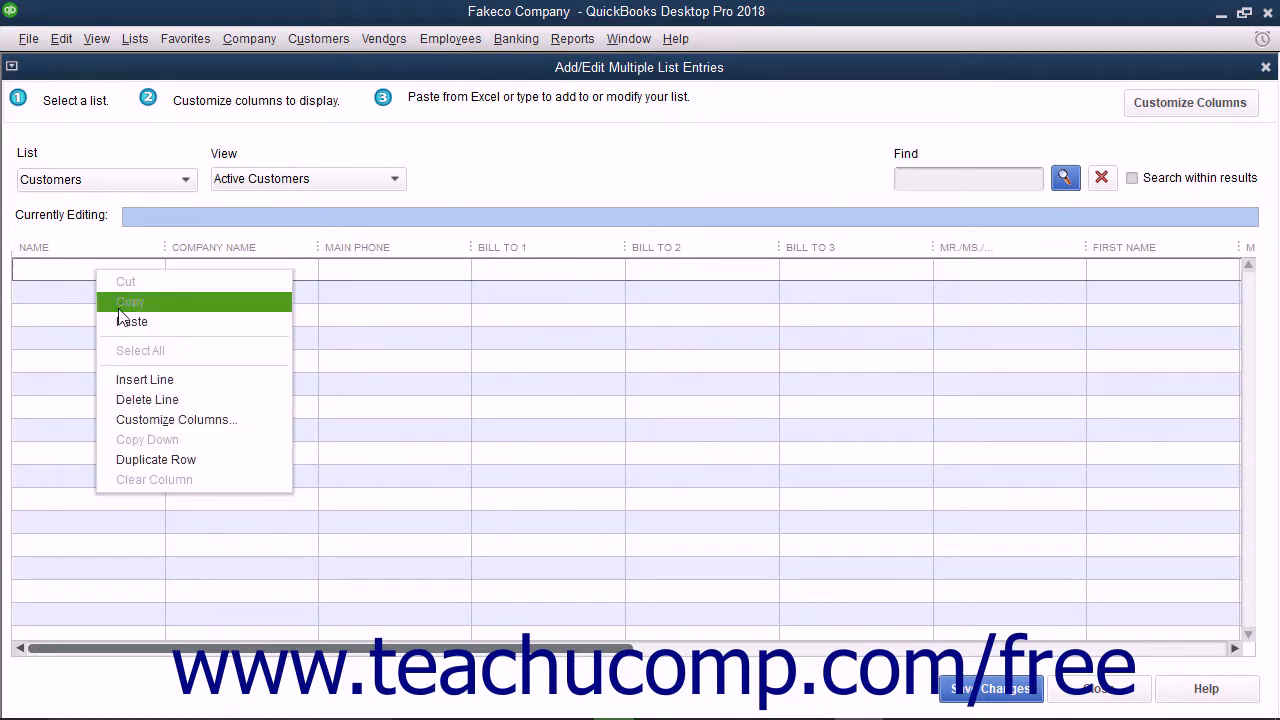
pyautogui.click(132, 320)
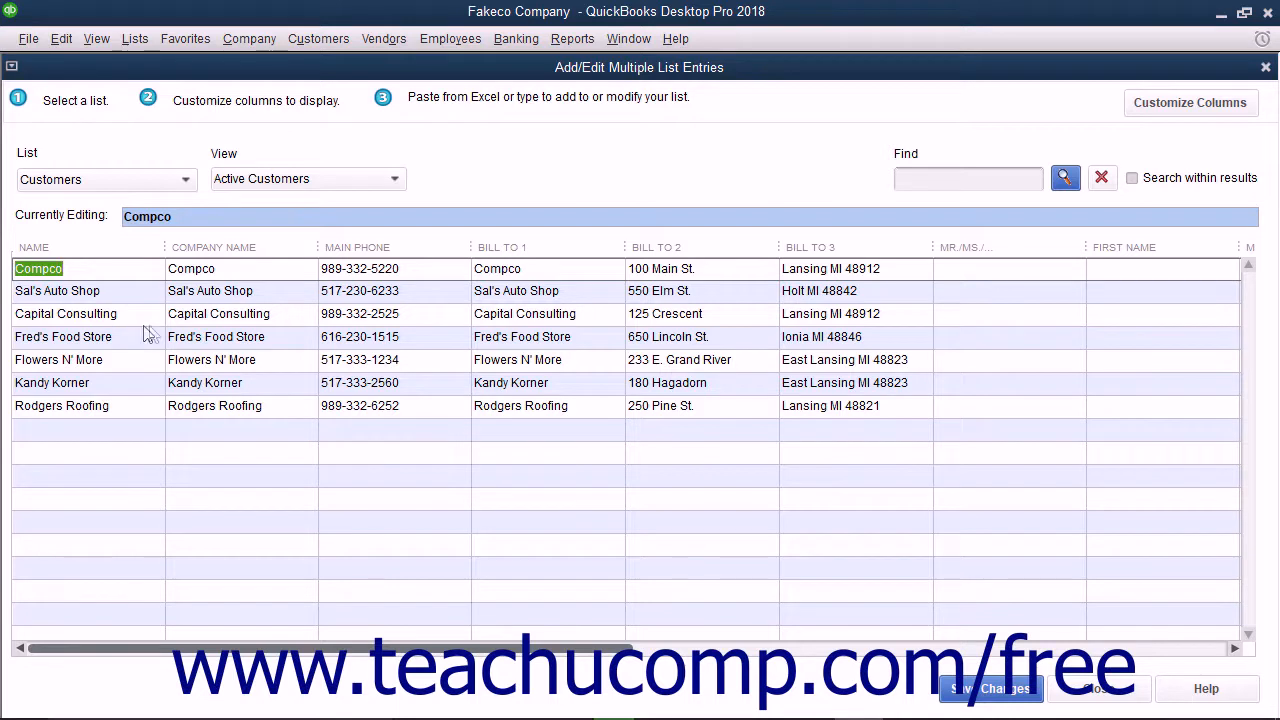
pyautogui.moveTo(936, 650)
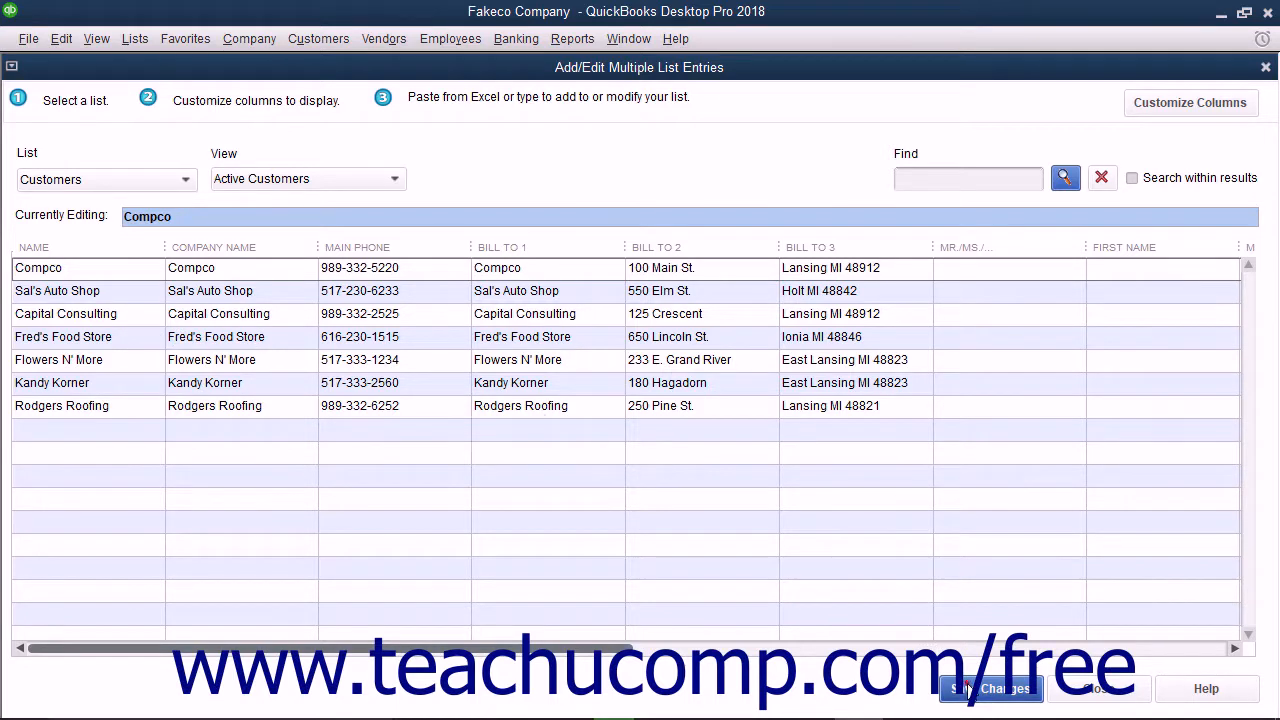
pyautogui.click(990, 688)
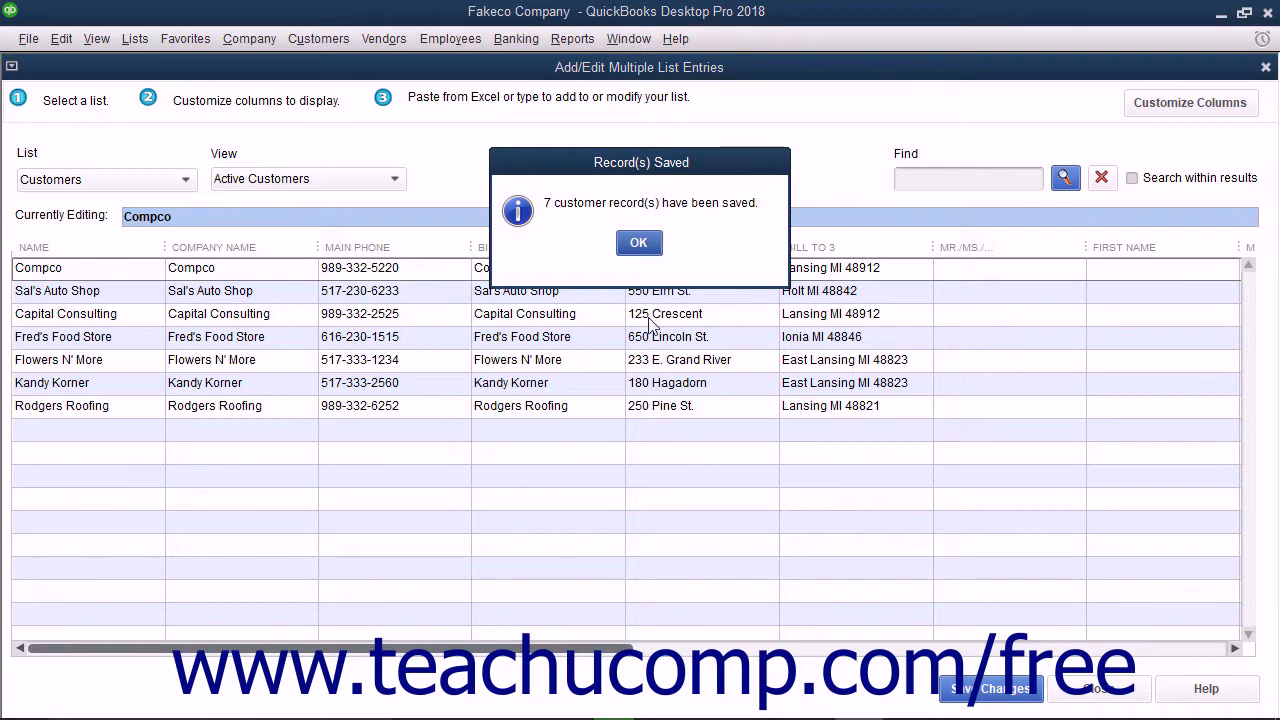
pyautogui.click(638, 242)
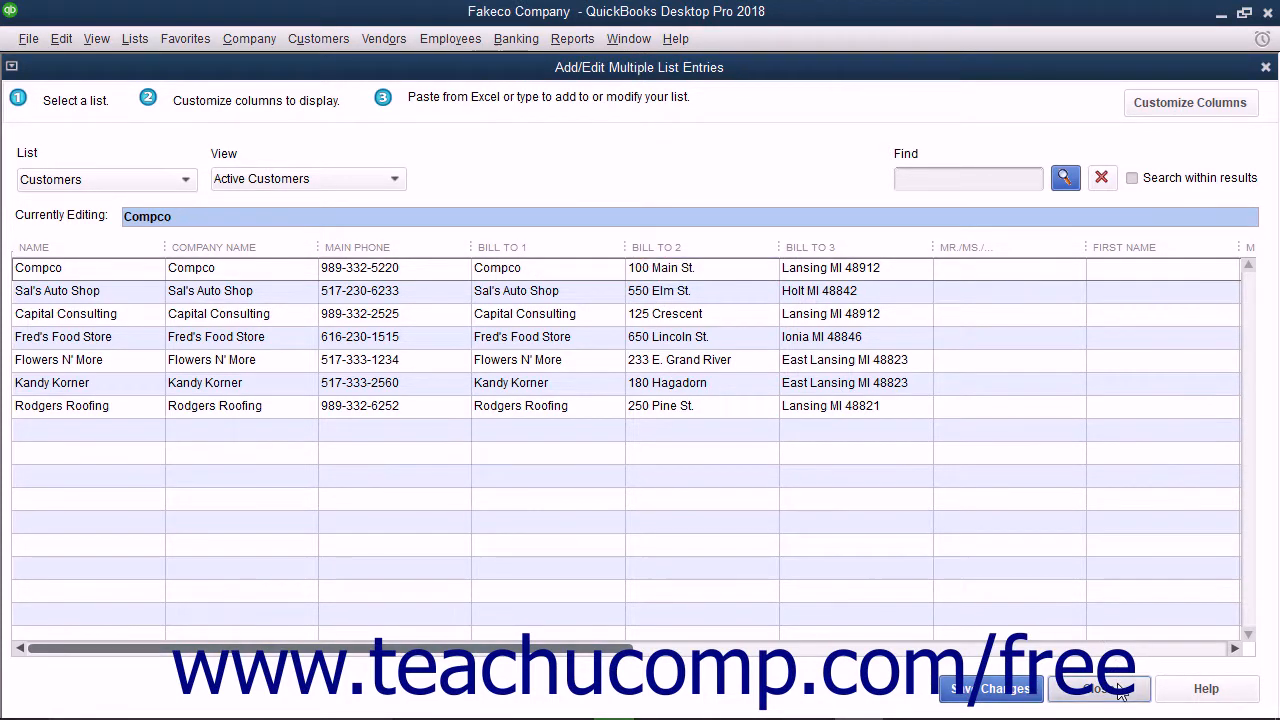